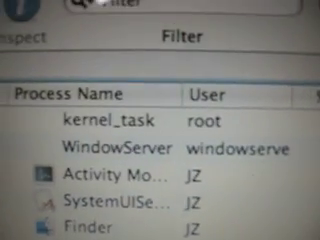
Step: Run 'sysctl vm' in Terminal to query virtual memory settings before opening apps
scroll("down", 3)
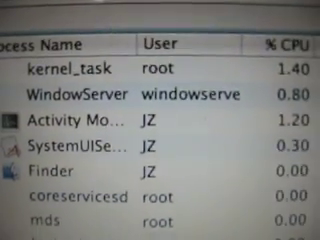
scroll("down", 3)
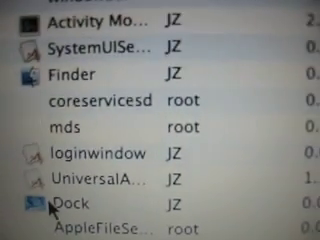
scroll("down", 3)
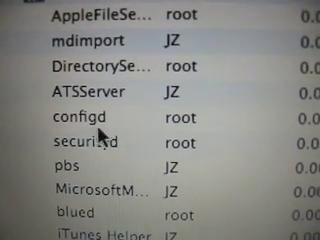
scroll("down", 3)
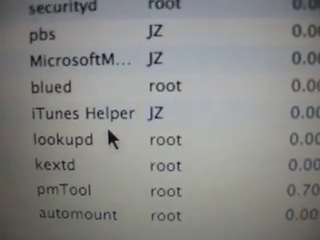
scroll("down", 3)
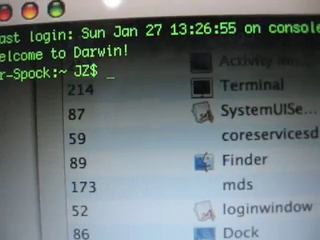
type("syds")
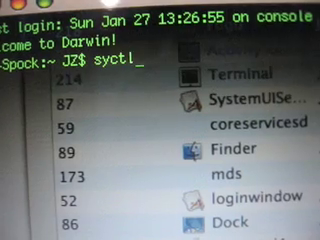
key("BackSpace")
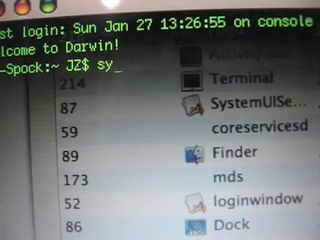
type("sctl v")
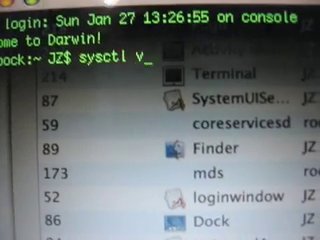
type("m")
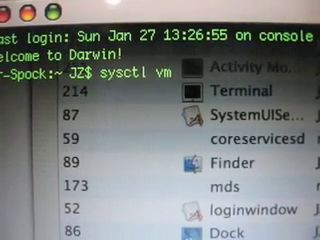
key("Return")
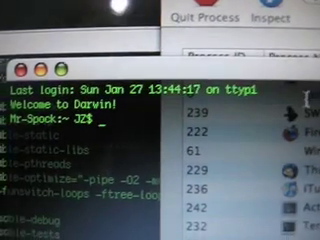
Step: Enter 'sysctl vm' at the fresh ttyp1 prompt with many apps now open
type("sys")
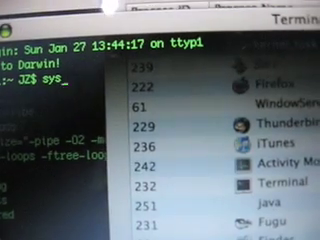
type("sysctl")
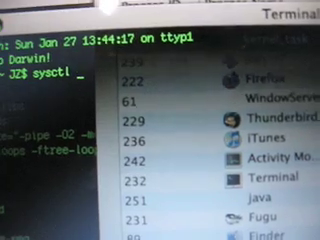
type("vm")
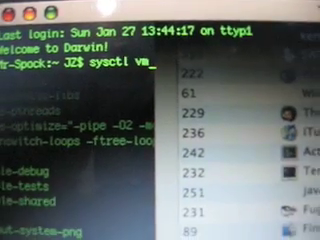